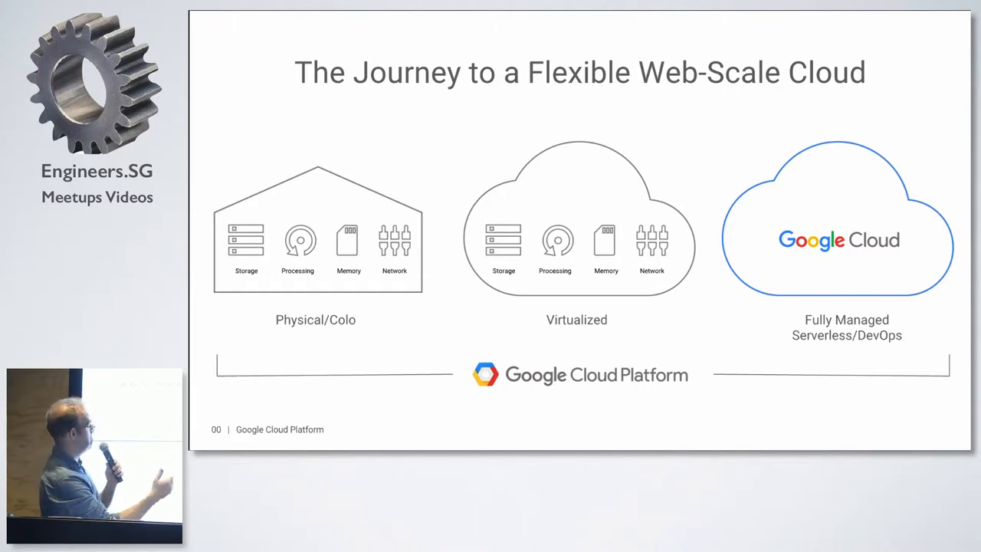
Advance the slides, switch to the Container clusters page listing cluster-1, and begin a new cluster.
key("right")
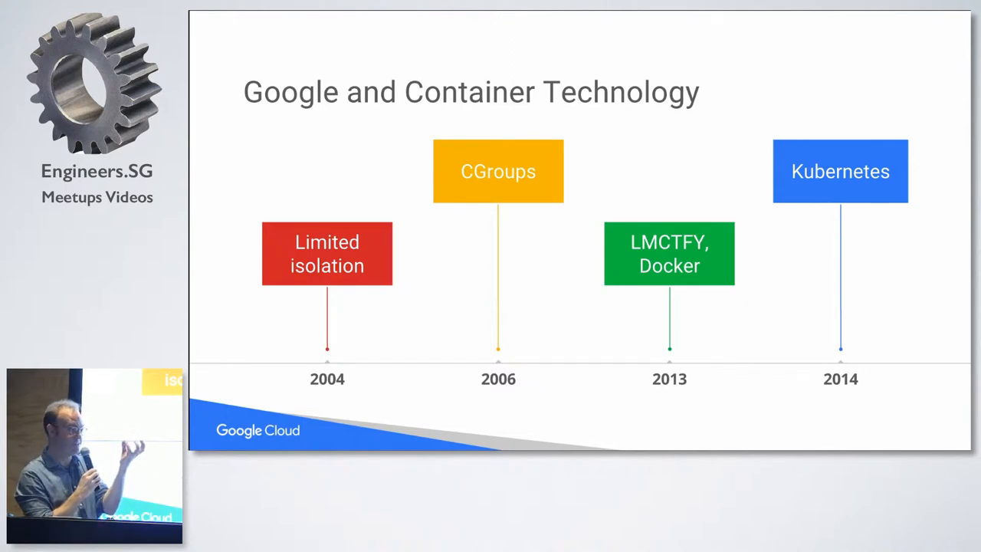
key("Right")
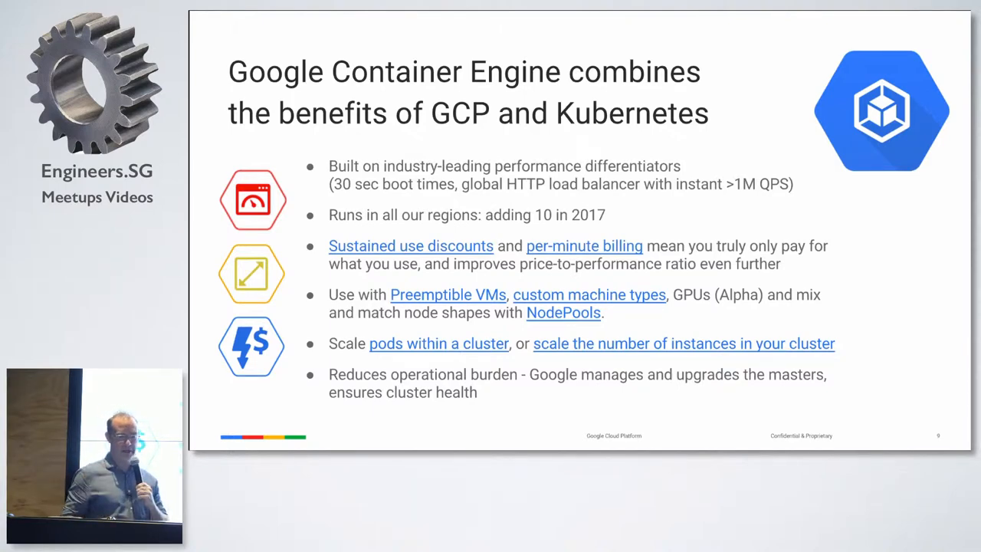
key("Right")
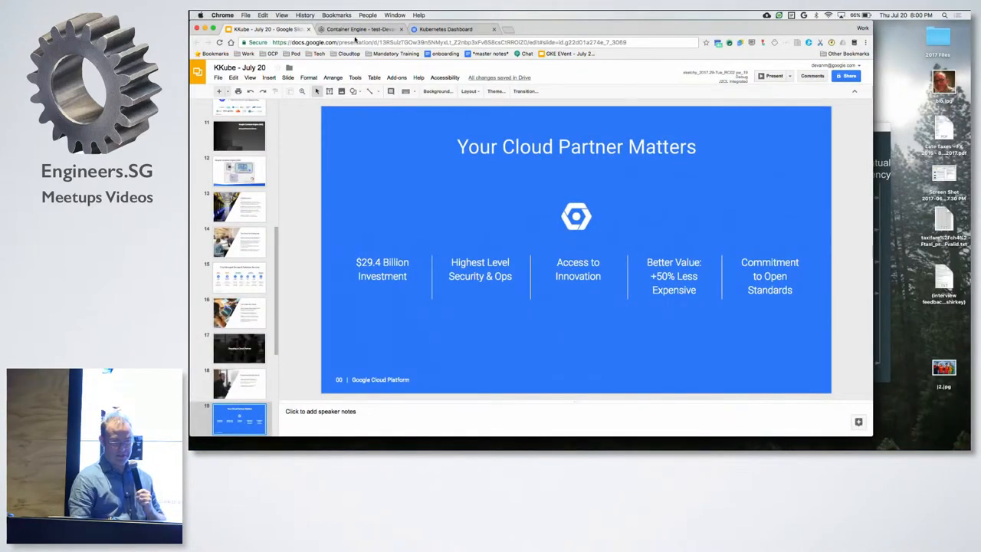
left_click(359, 29)
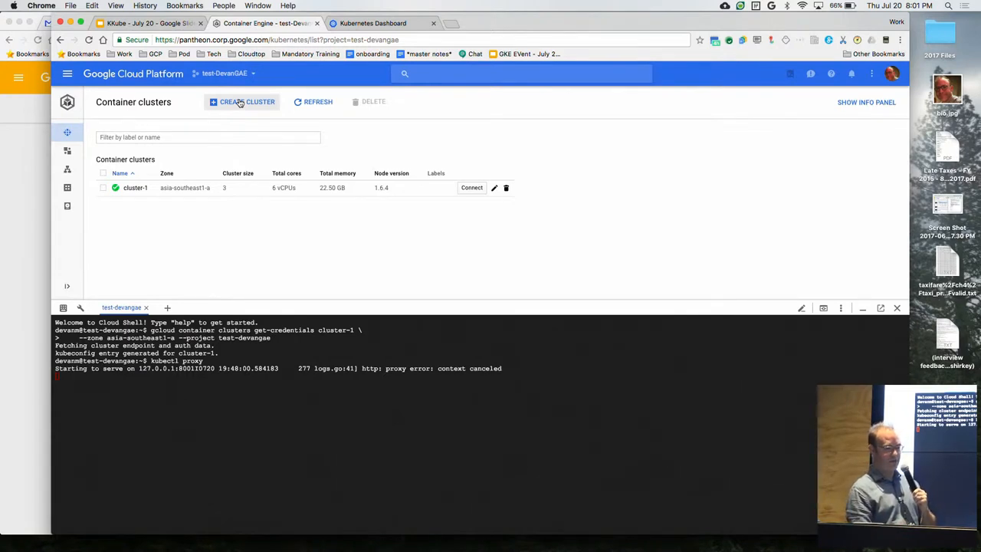
left_click(242, 101)
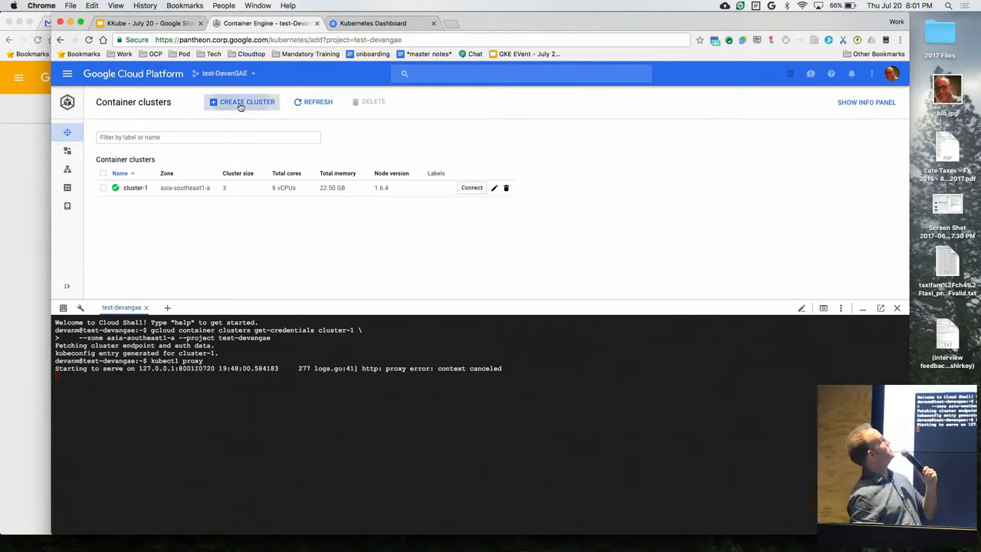
Start a new cluster named 'he' and set its zone to asia-southeast1-a.
left_click(245, 101)
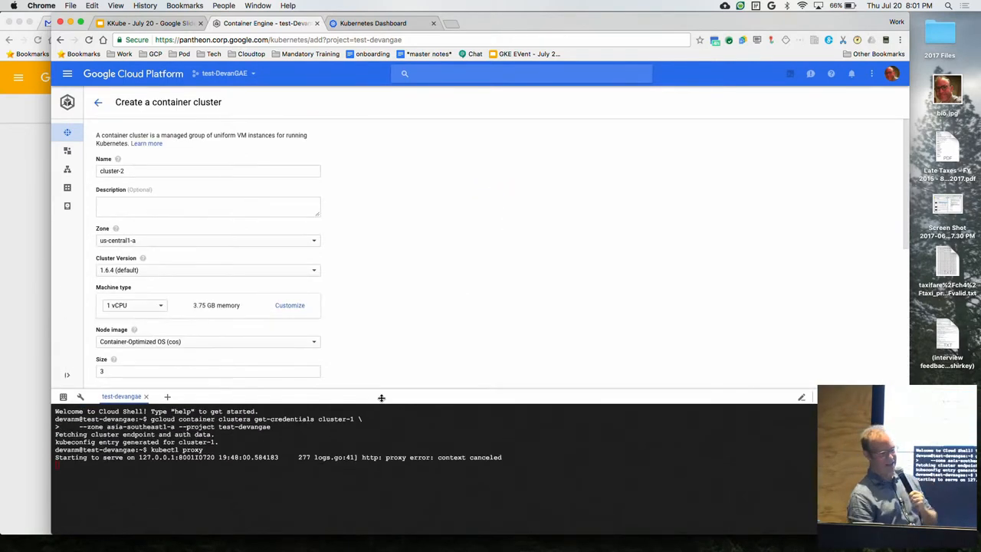
left_click(208, 170)
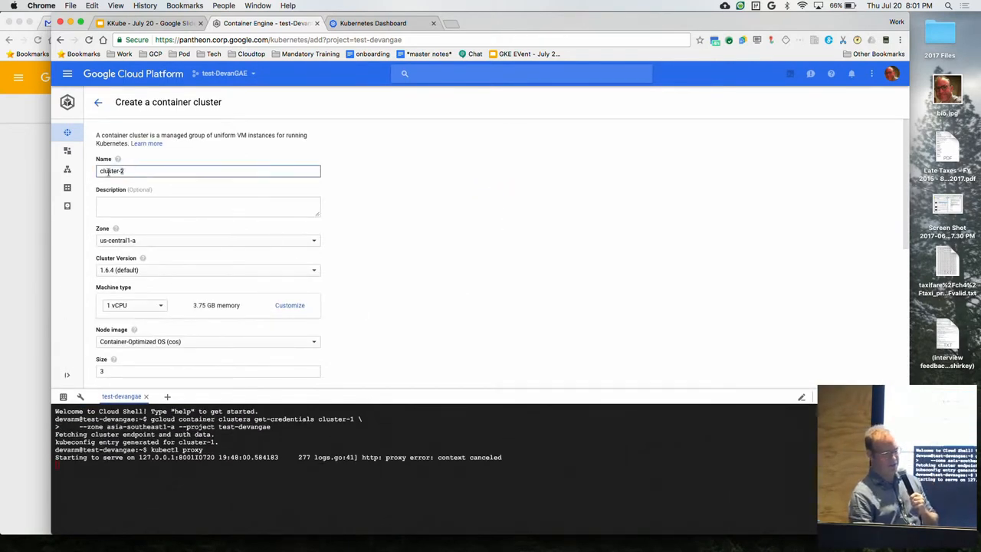
type("he")
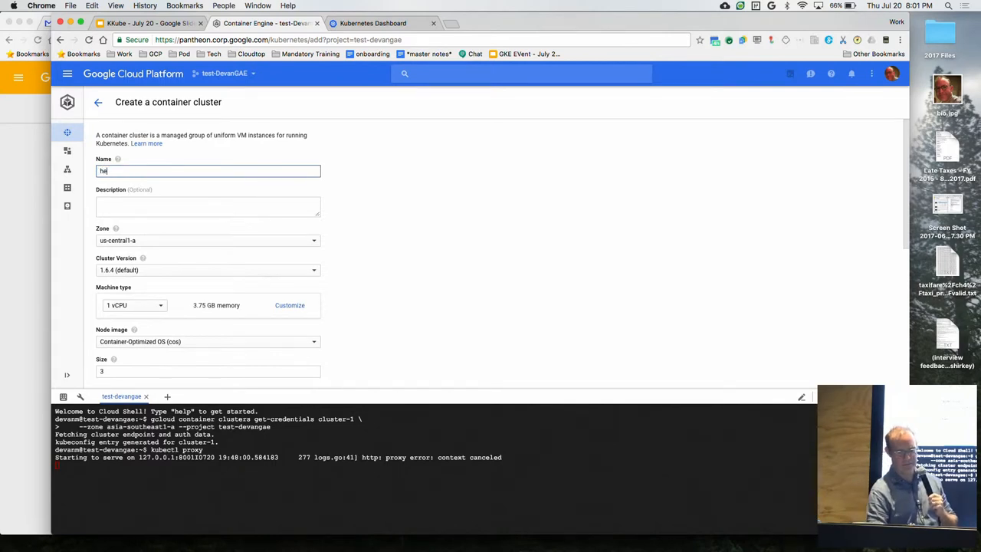
left_click(207, 239)
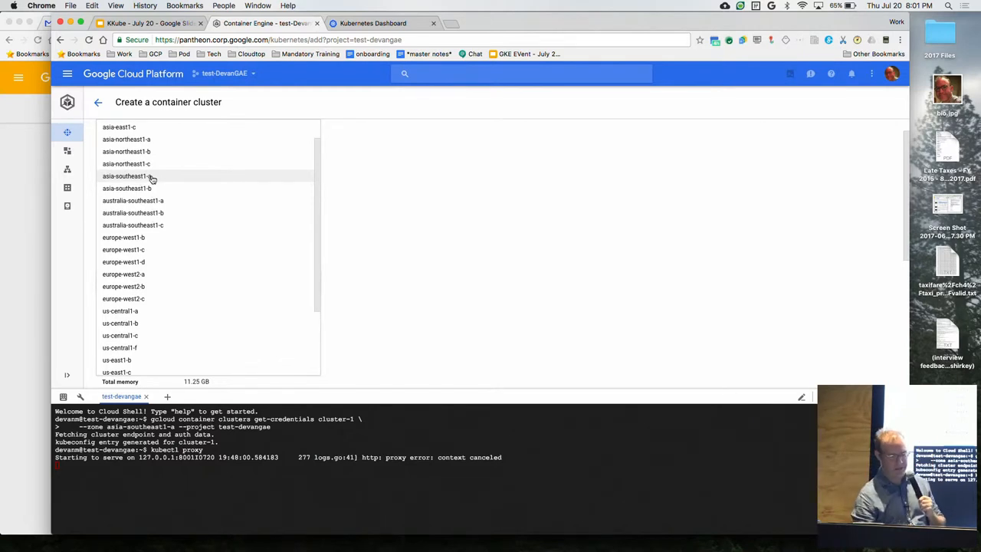
left_click(126, 175)
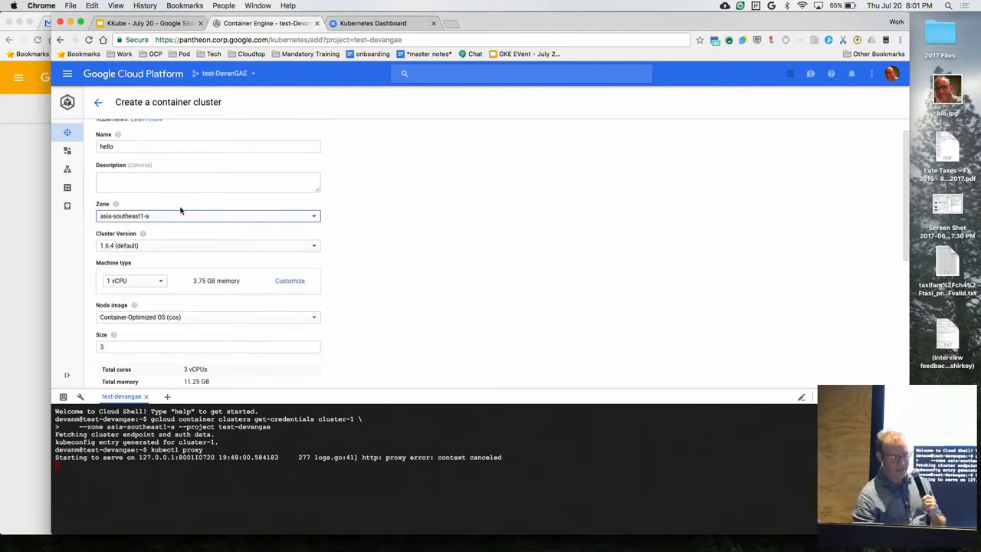
Under the additional options, turn autoscaling on and enter node-count sizes 5 and 3.
scroll("down", 3)
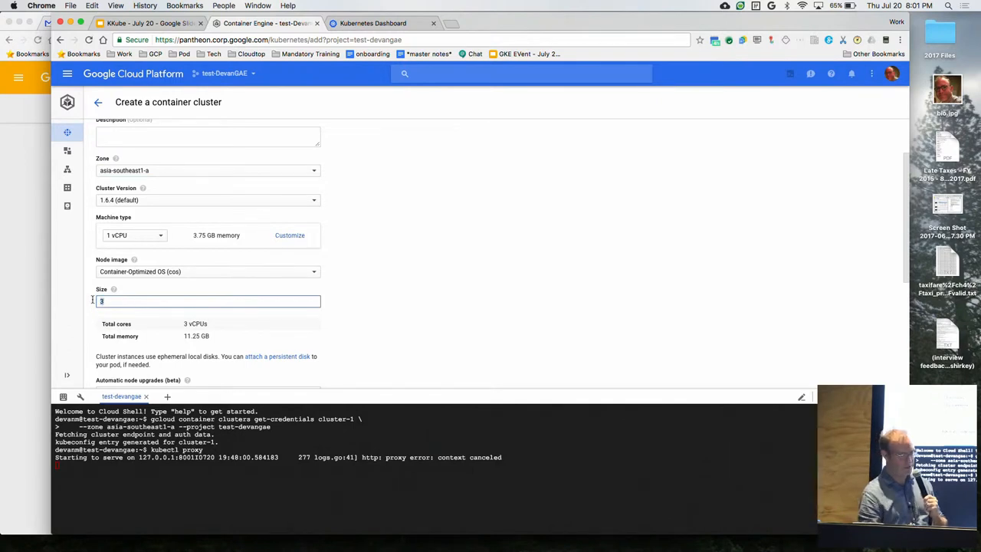
scroll("down", 3)
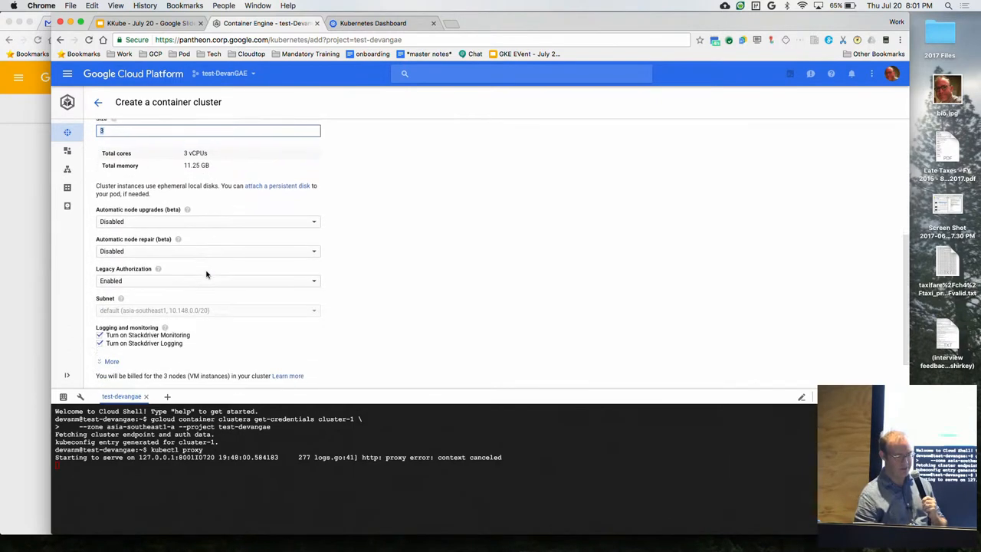
scroll("down", 3)
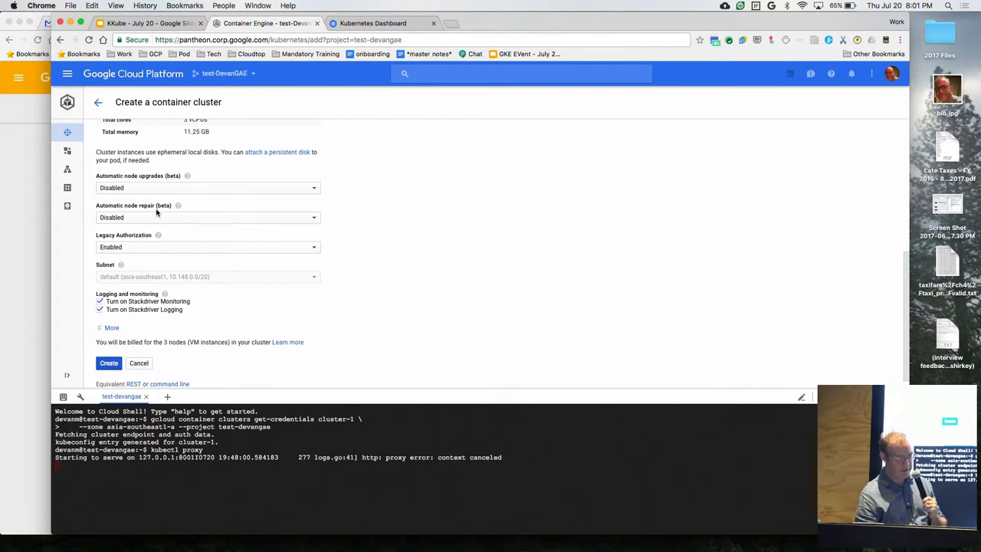
left_click(110, 328)
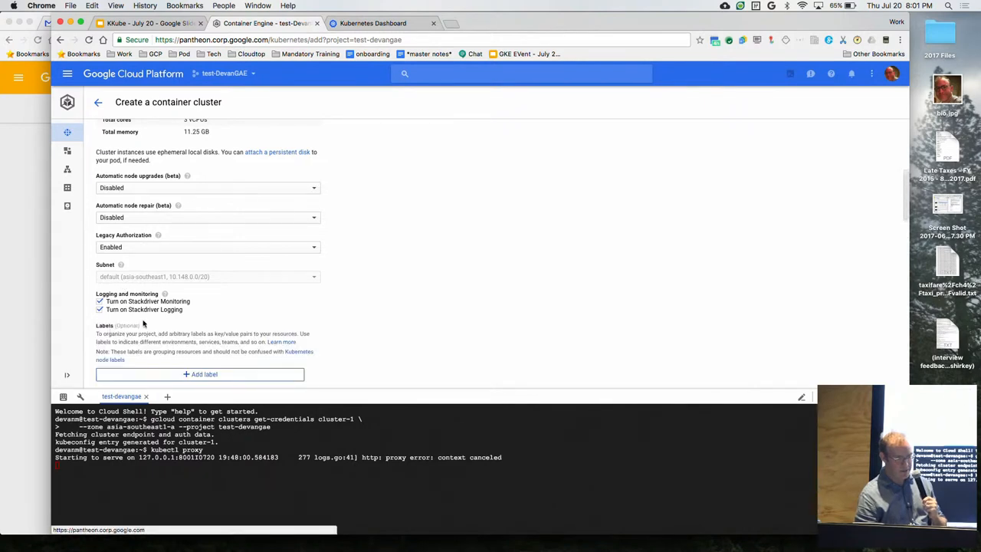
scroll("down", 3)
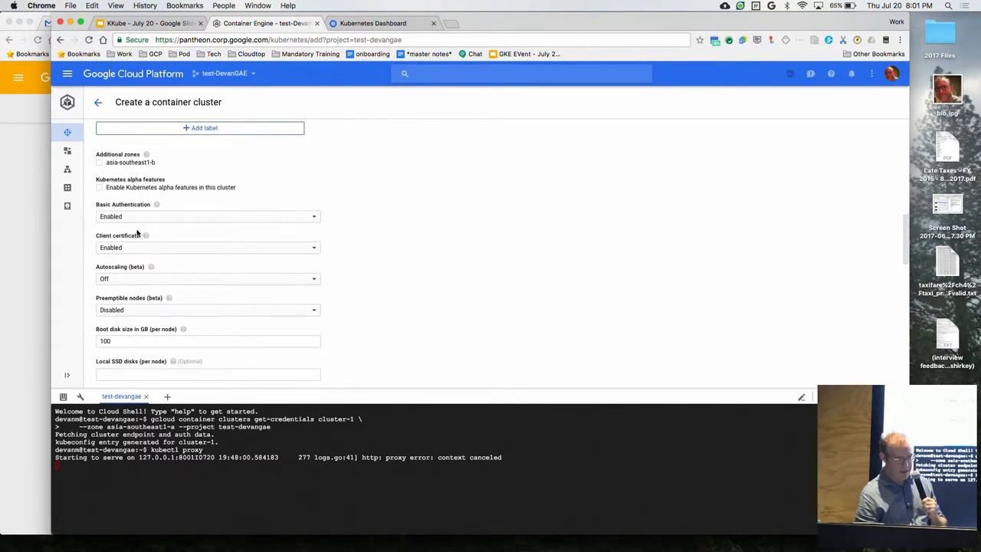
left_click(207, 279)
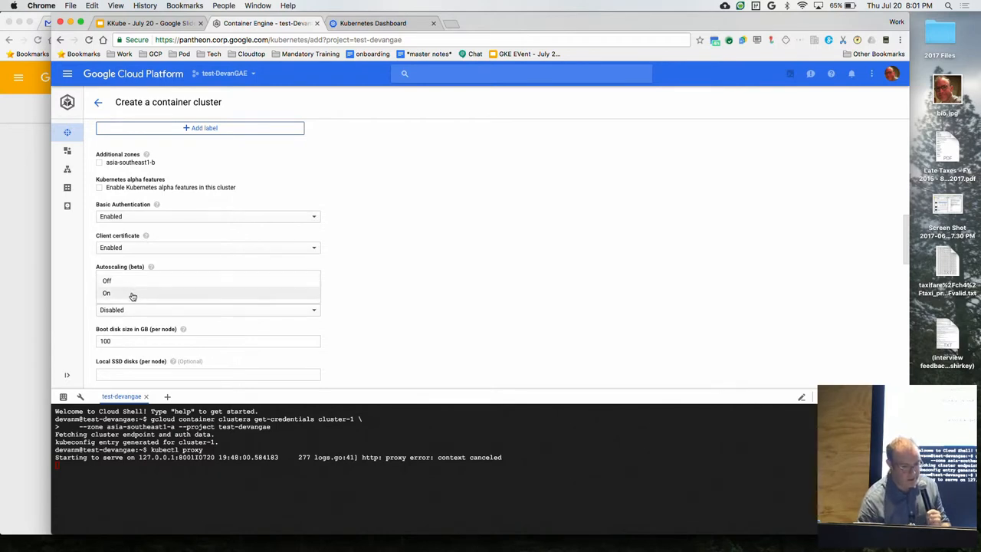
left_click(107, 293)
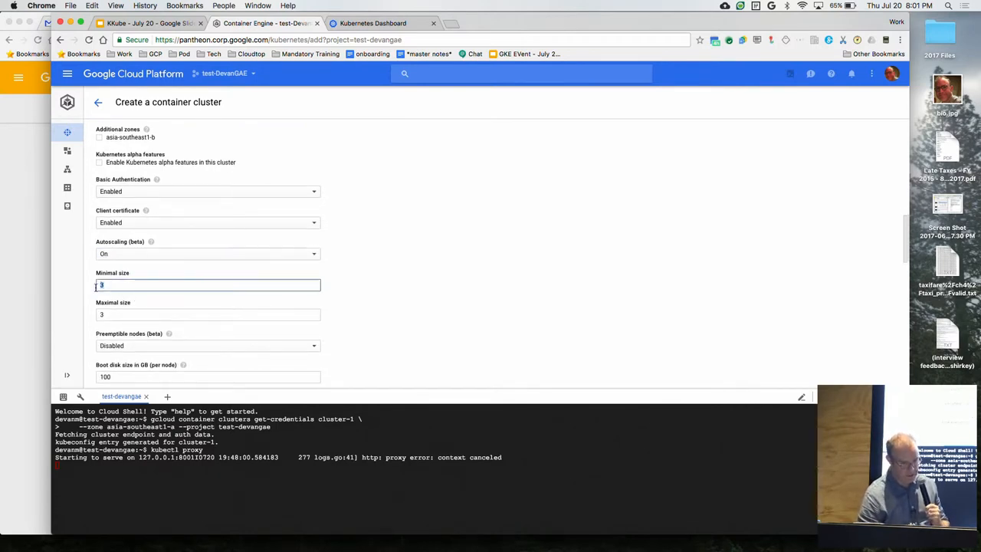
type("5")
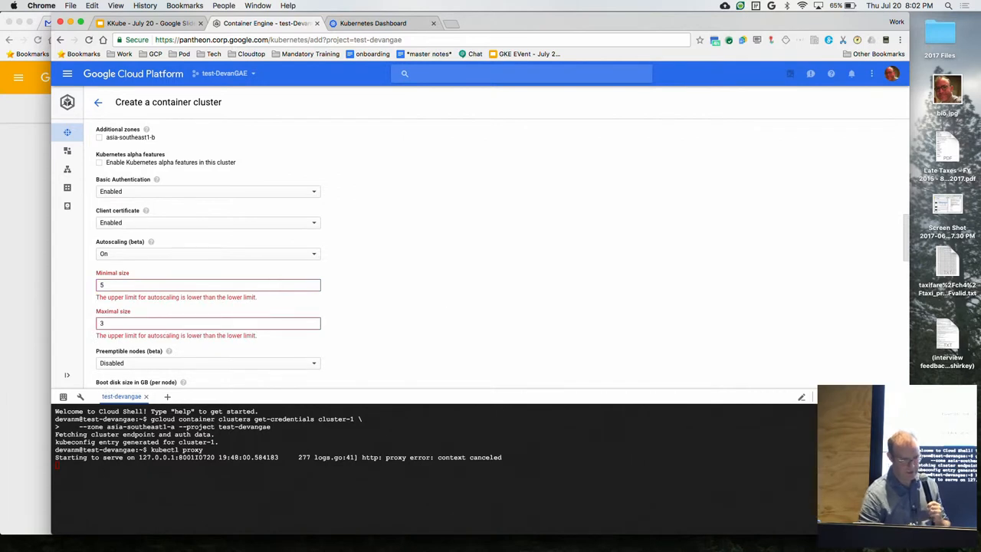
type("3")
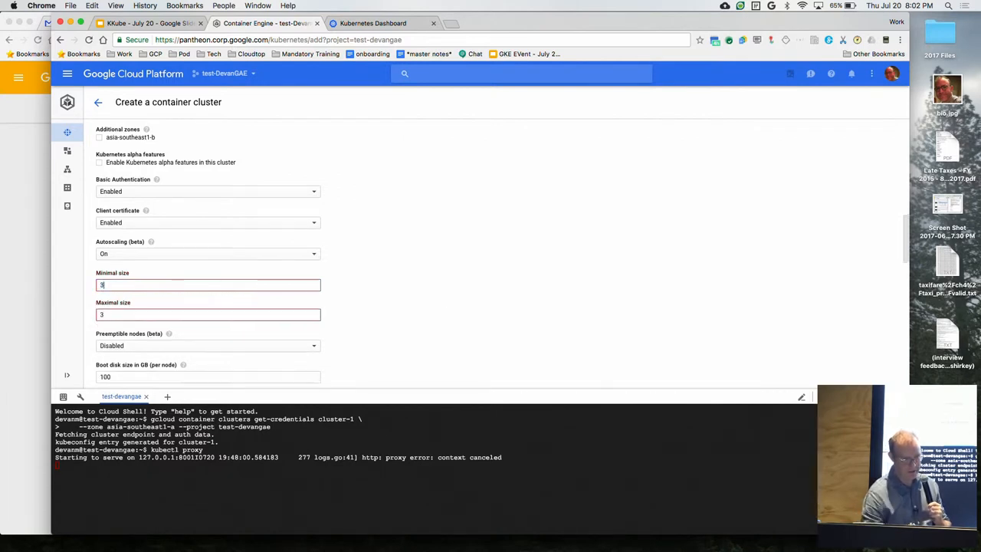
scroll("down", 3)
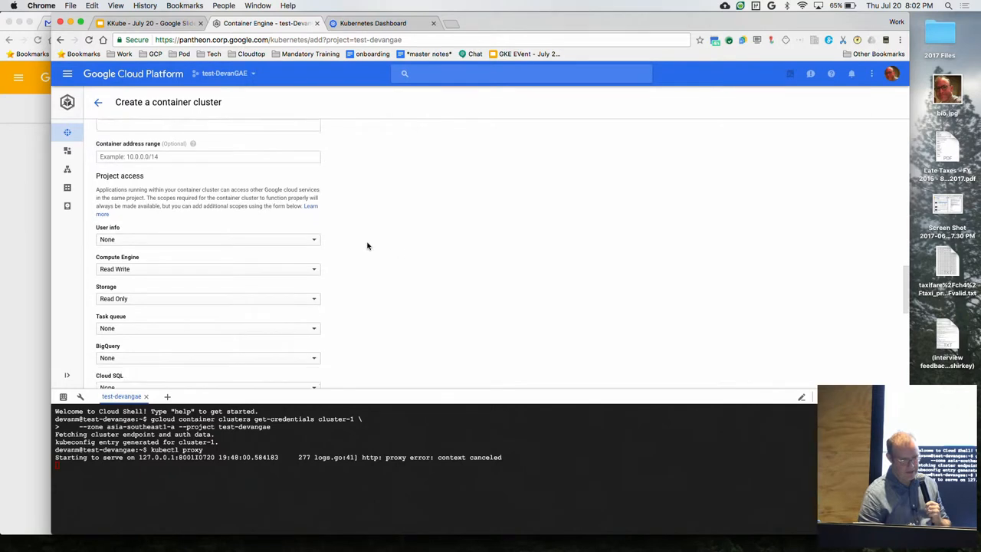
scroll("down", 3)
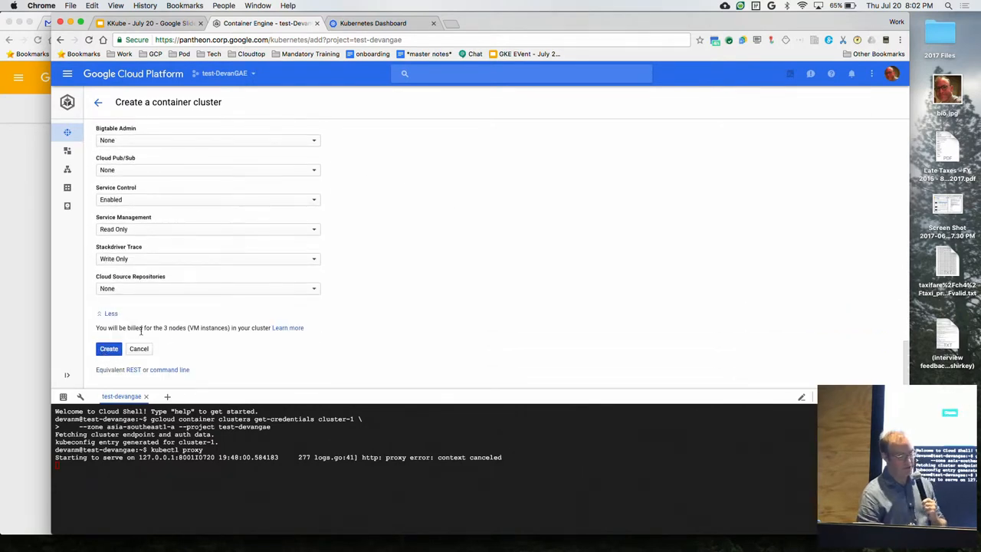
Create the hello cluster so it appears in the list alongside cluster-1 while provisioning.
left_click(107, 349)
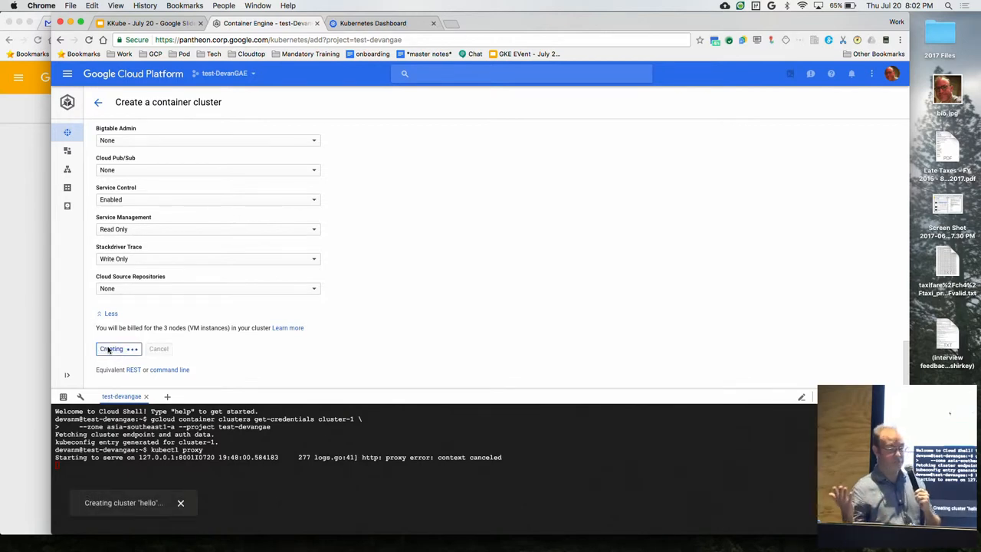
left_click(110, 350)
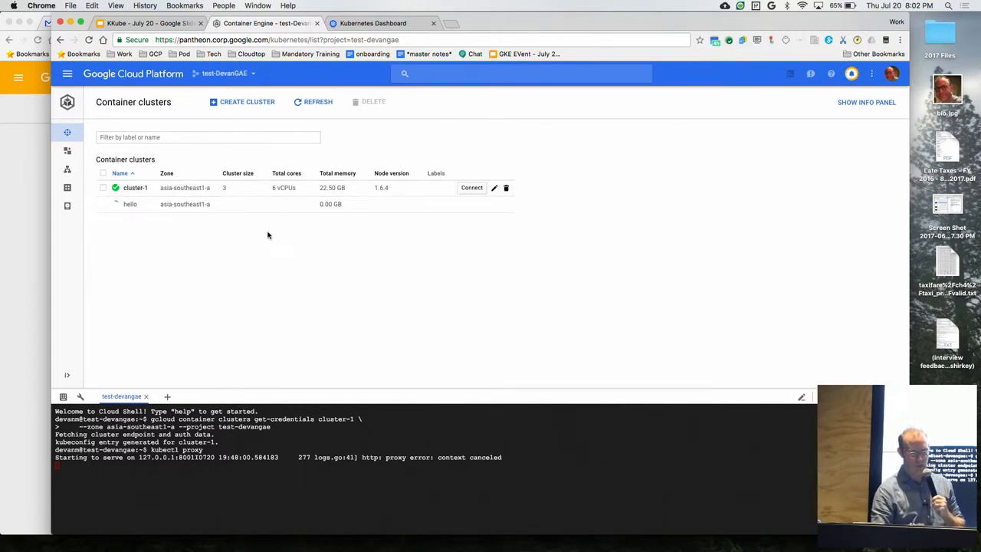
mouse_move(135, 187)
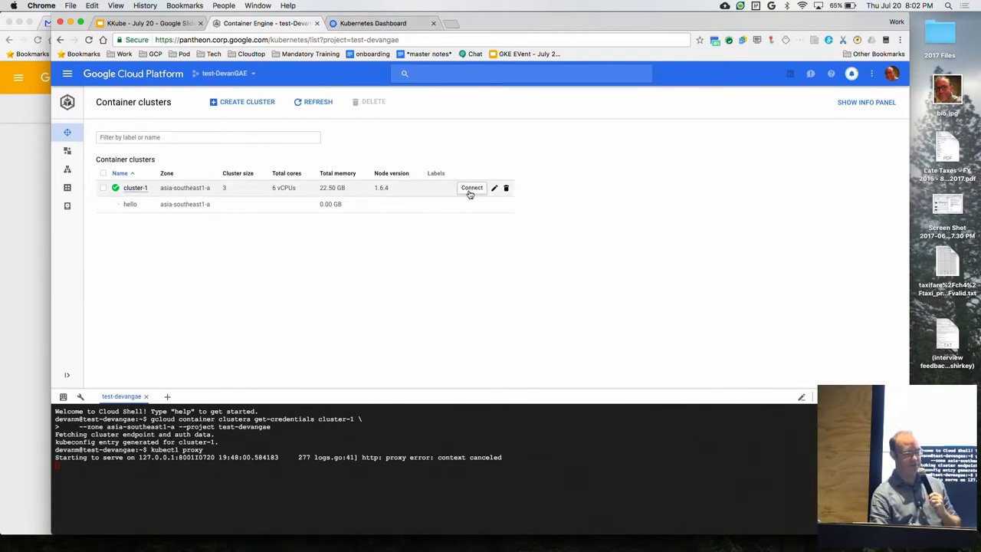
left_click(472, 187)
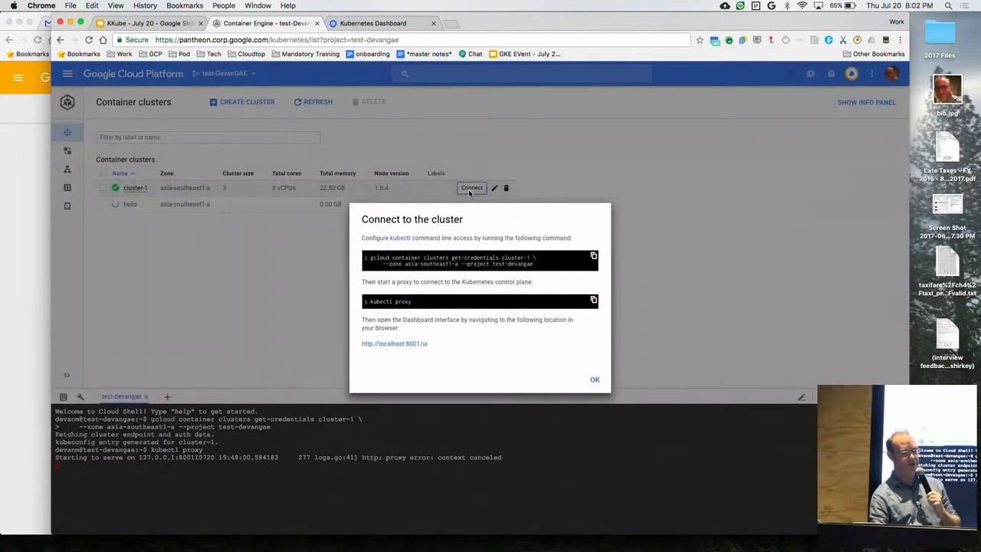
mouse_move(601, 263)
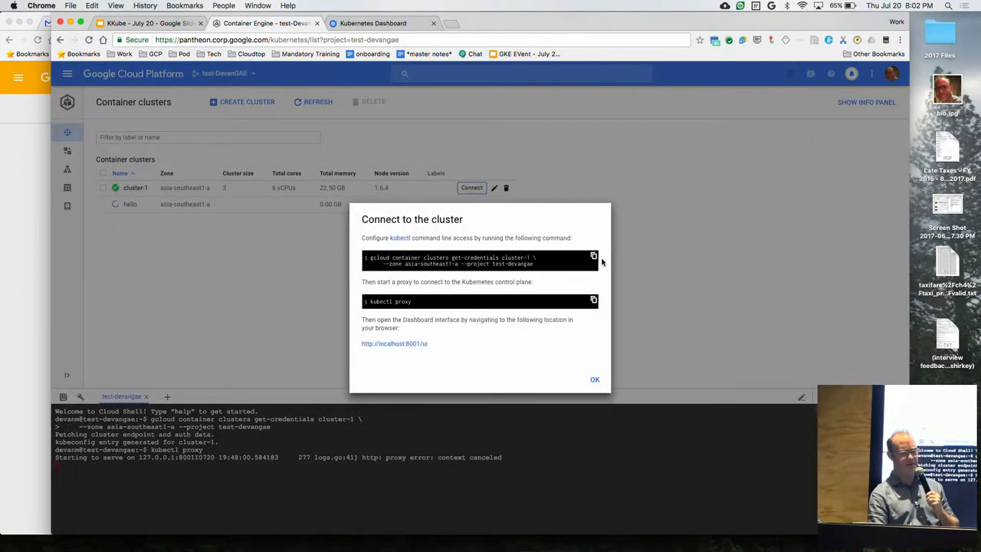
left_click(595, 380)
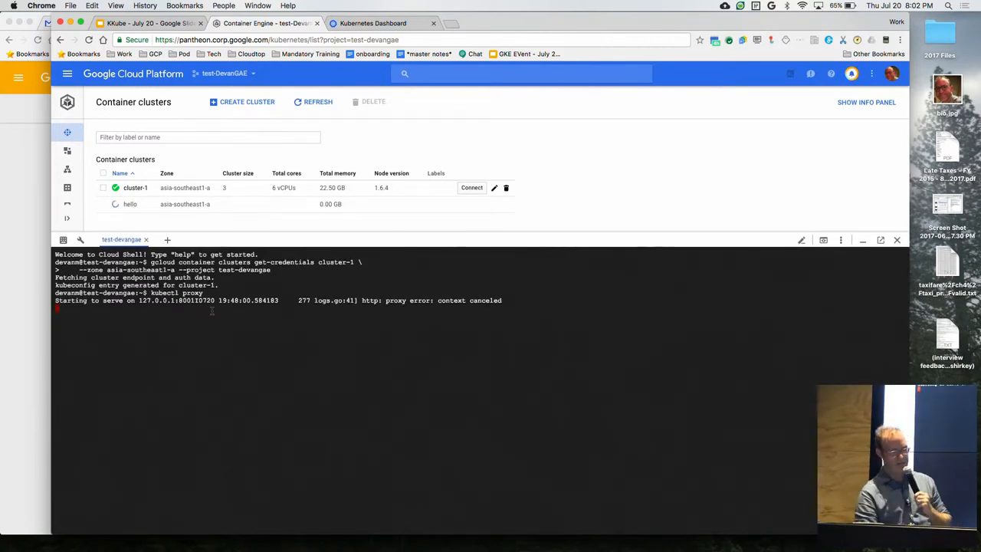
Switch to the Kubernetes Dashboard showing cluster-1's default namespace with no deployments.
left_click(374, 23)
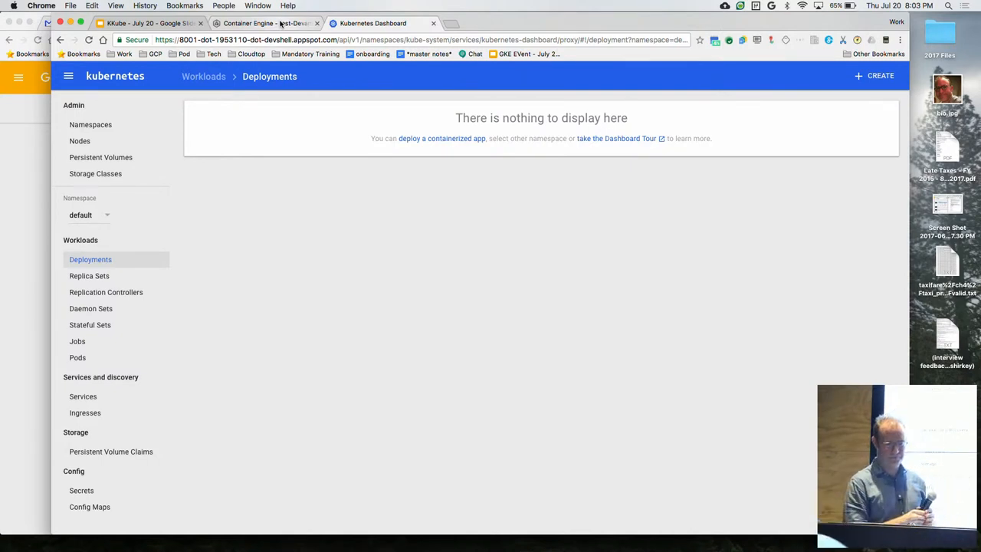
Return to the Container clusters list where hello is still provisioning beside cluster-1.
left_click(264, 23)
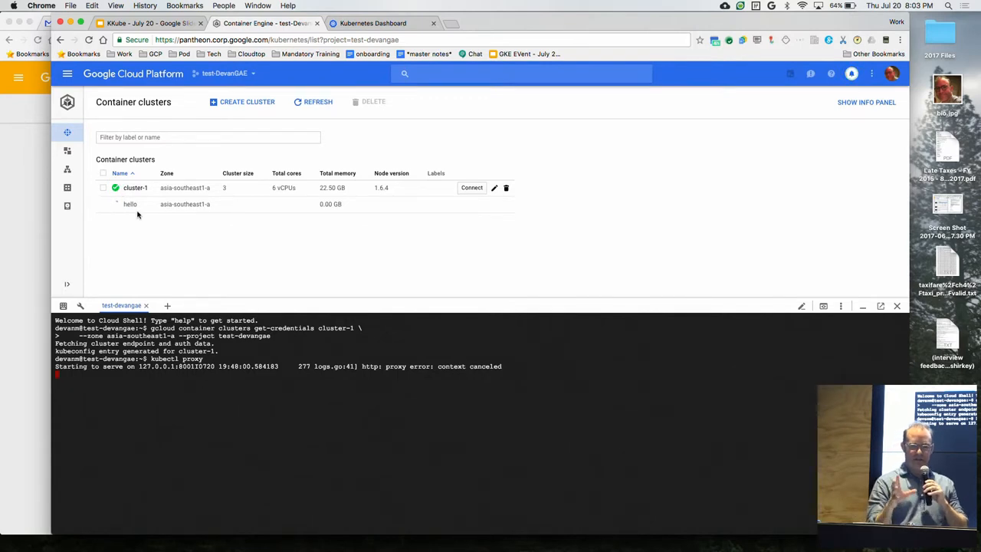
left_click(116, 204)
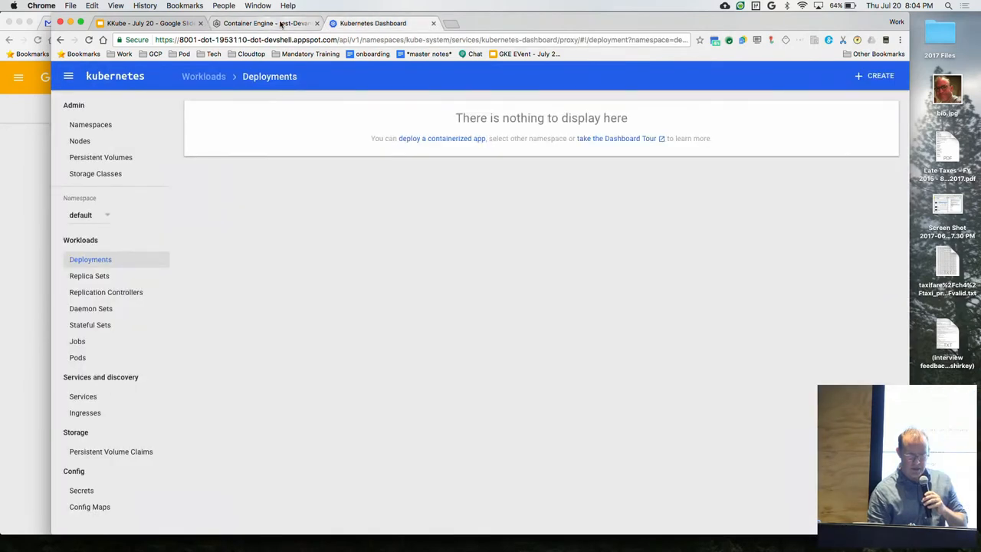
Return to the Container clusters console, where hello now shows running with 3 nodes.
left_click(263, 23)
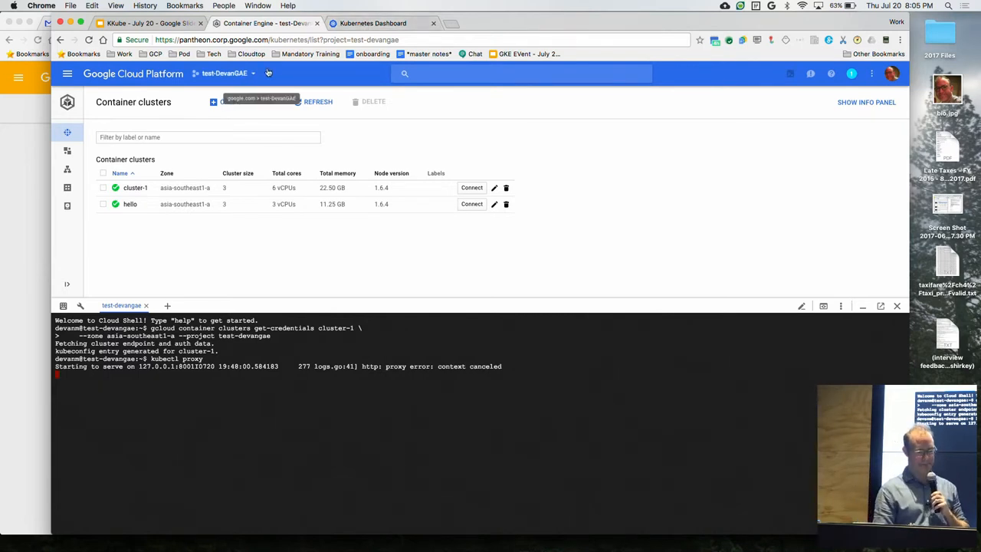
mouse_move(248, 250)
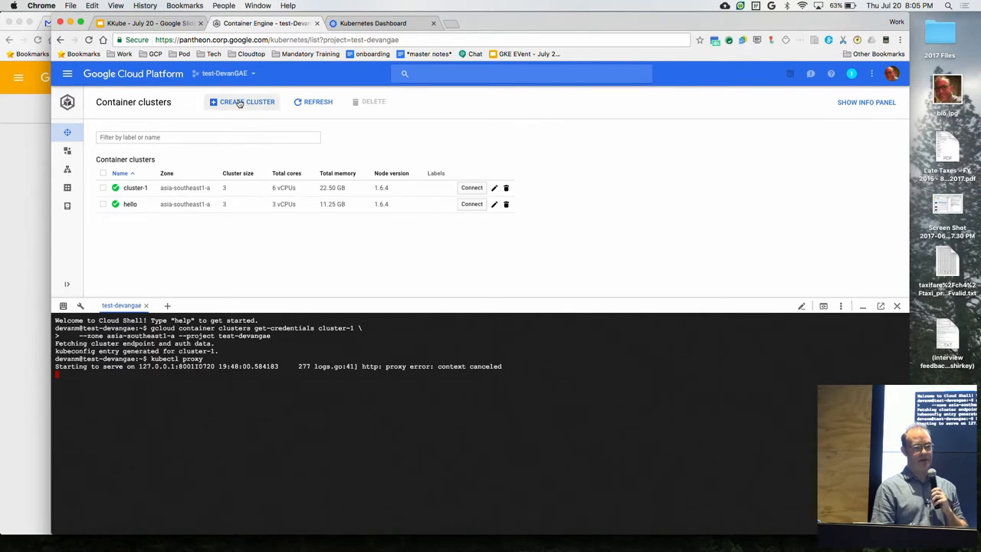
Begin a new cluster form, prefilled with the default name cluster-2.
left_click(247, 101)
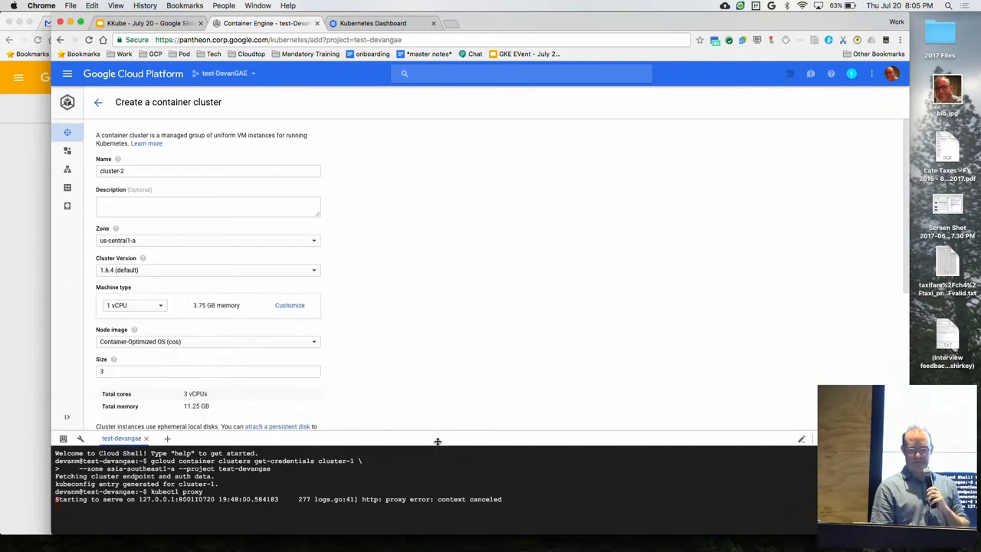
scroll("down", 3)
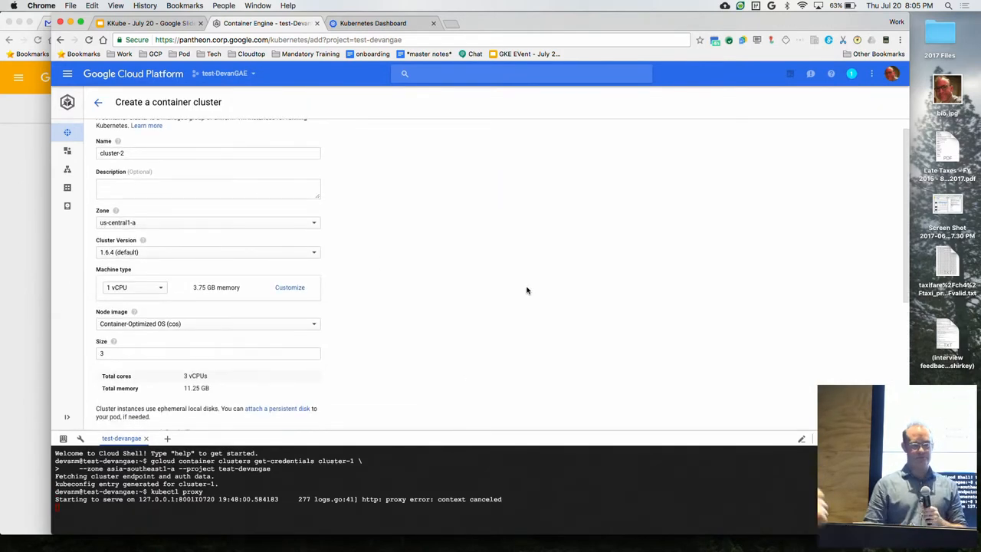
scroll("down", 3)
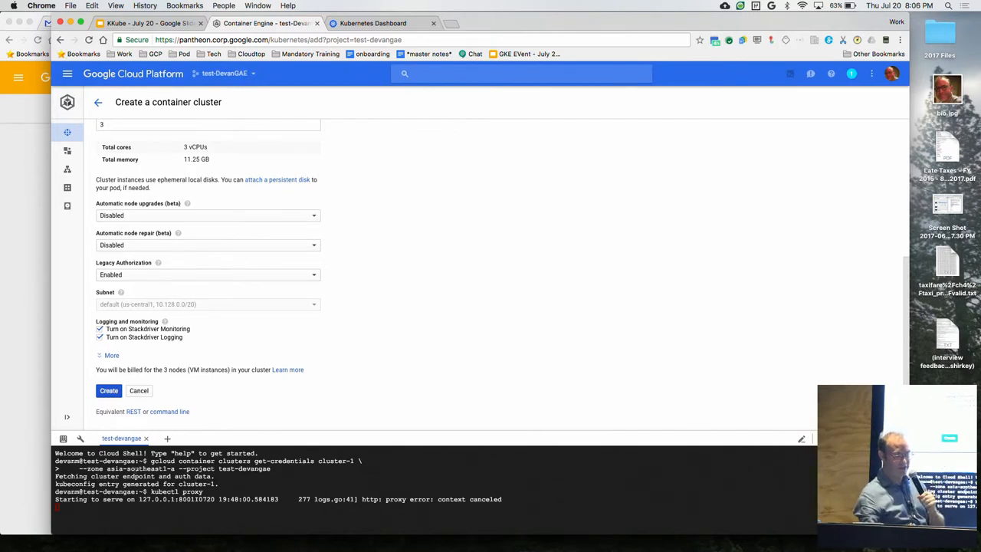
left_click(169, 411)
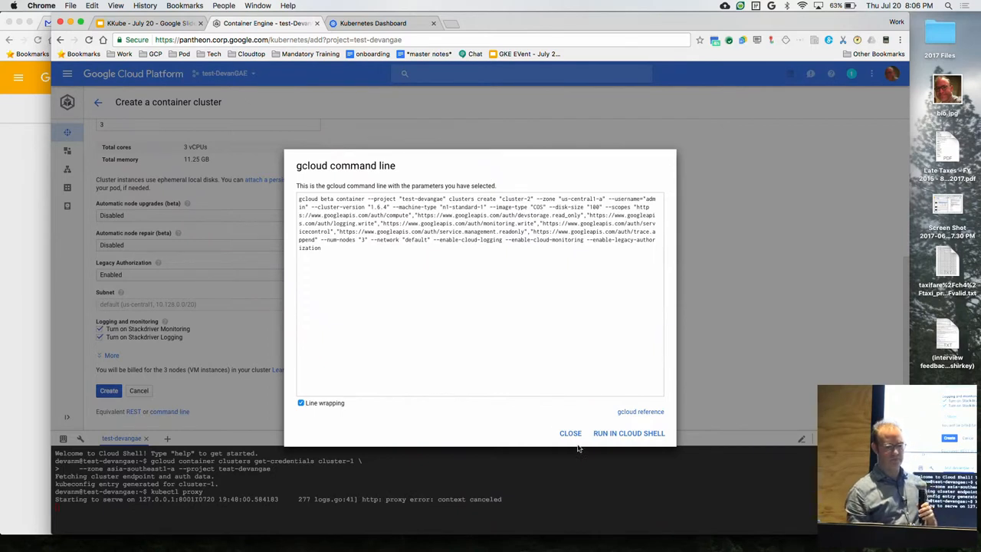
Close the gcloud command-line preview to return to the cluster-2 form.
left_click(571, 432)
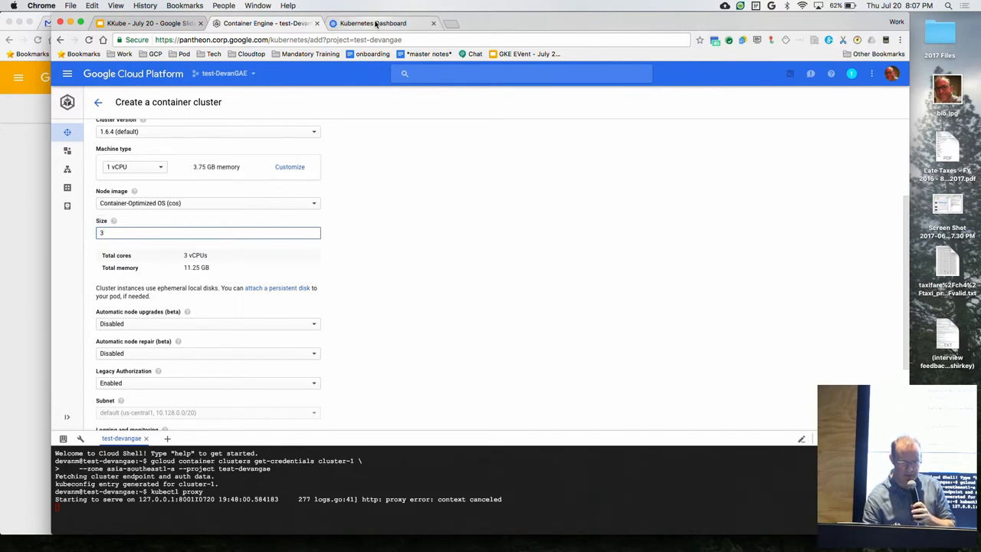
Leave the cluster-2 form uncreated and switch back to the Kubernetes Dashboard.
left_click(374, 23)
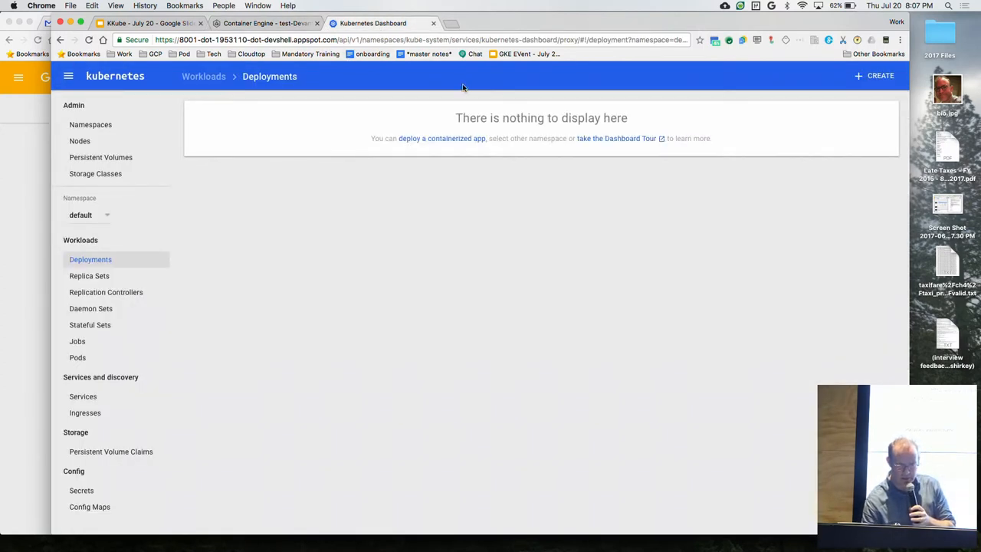
mouse_move(91, 124)
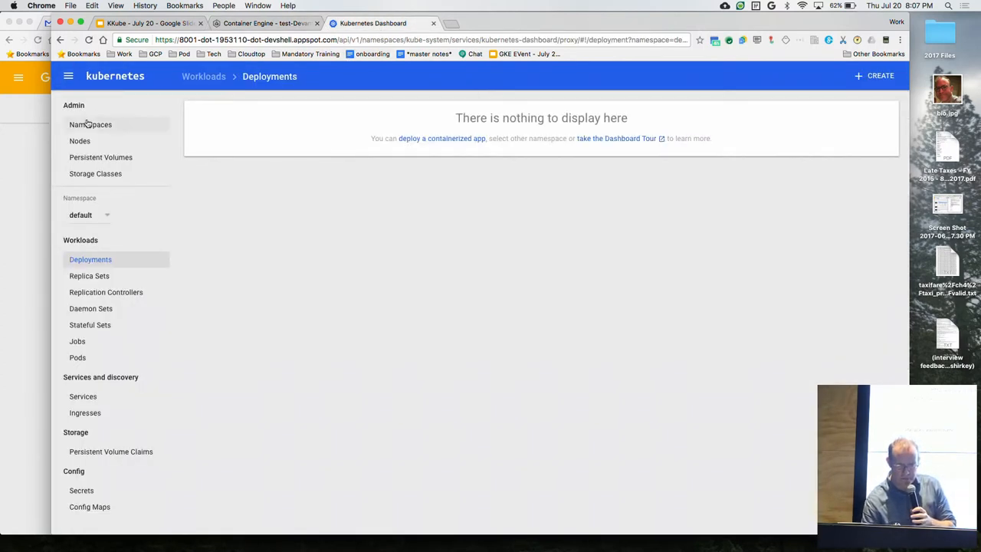
Show the Nodes page with cluster-1's three Ready nodes and their CPU and memory usage.
left_click(80, 141)
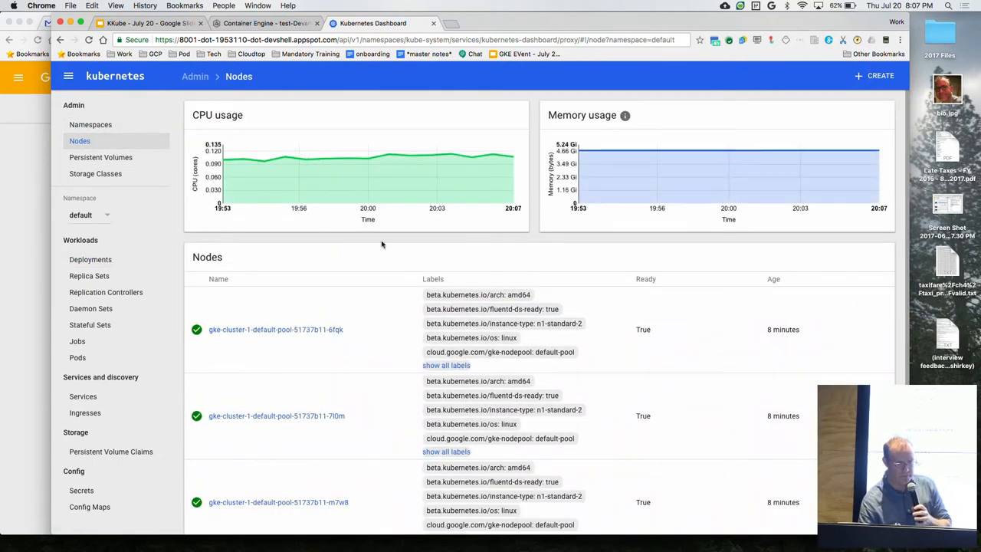
scroll("down", 3)
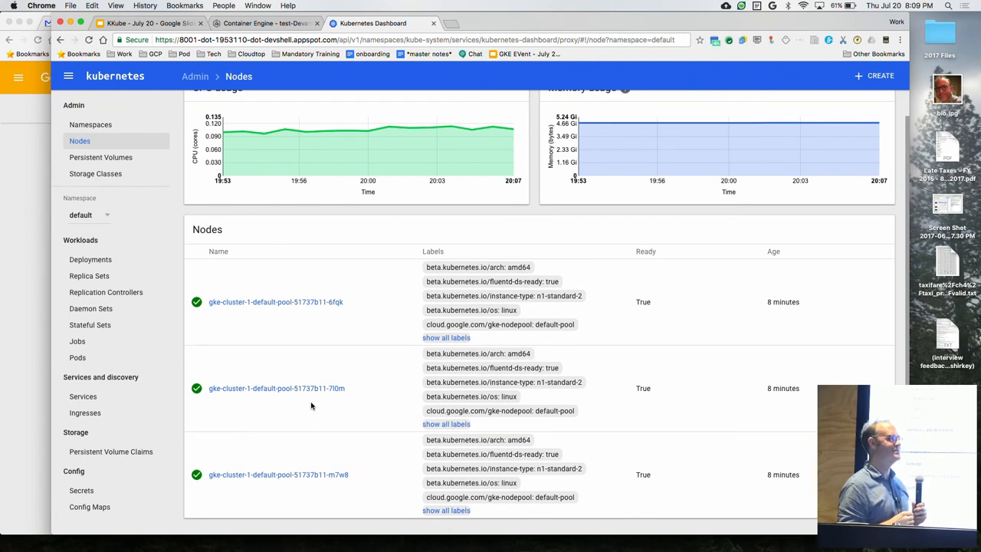
mouse_move(389, 146)
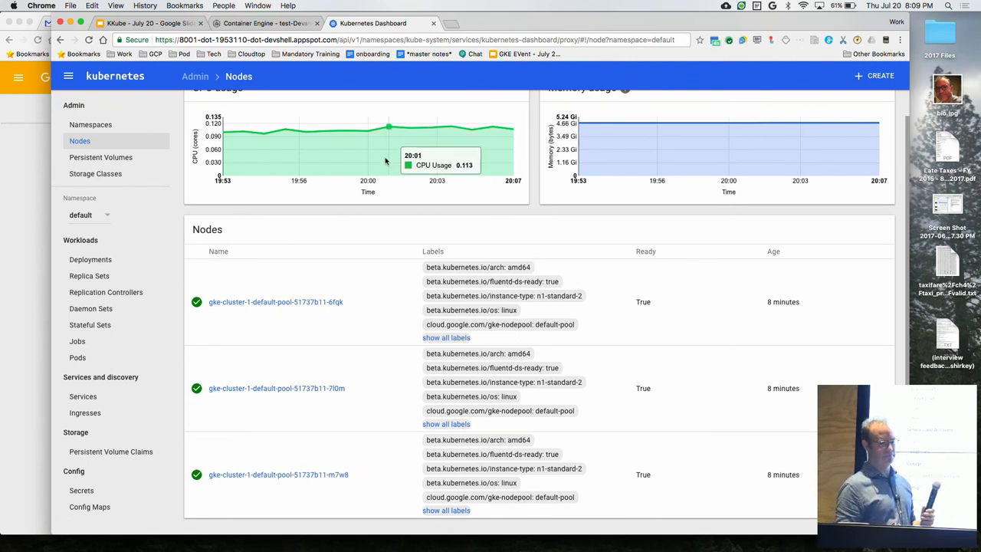